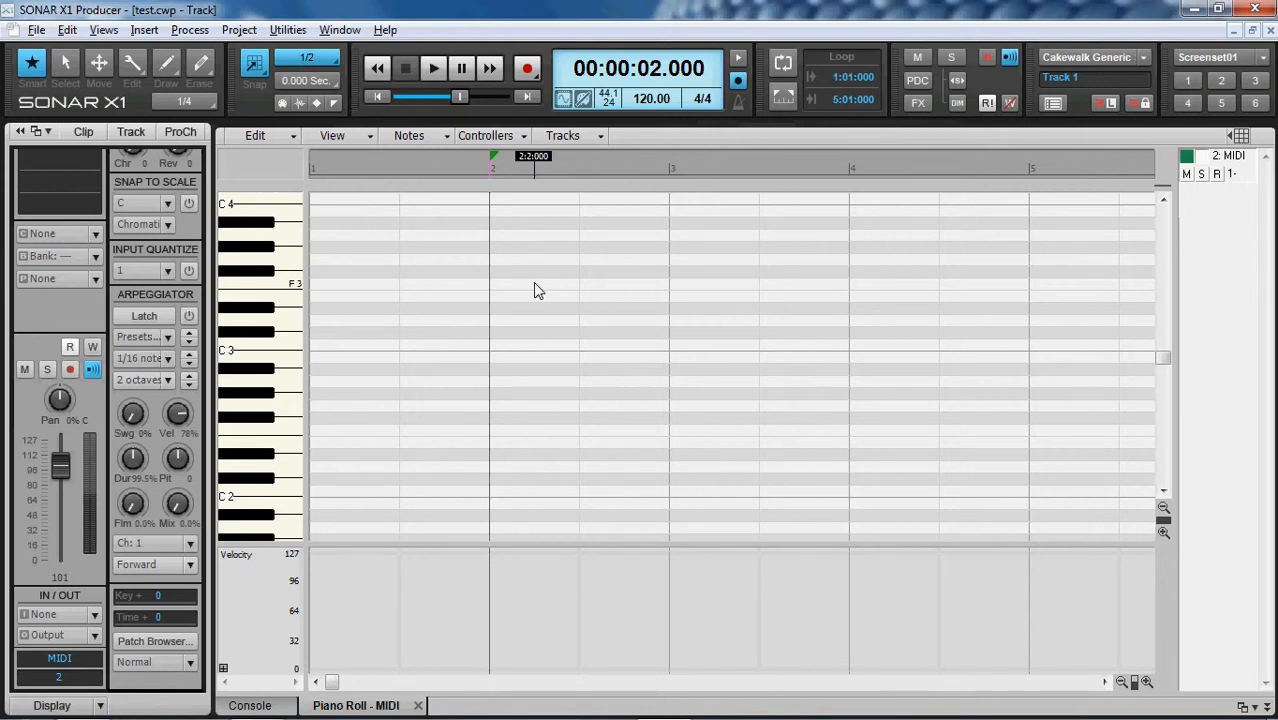
Step: Pick 1/8 from the Control Bar snap resolution list, then reopen the list
left_click(758, 168)
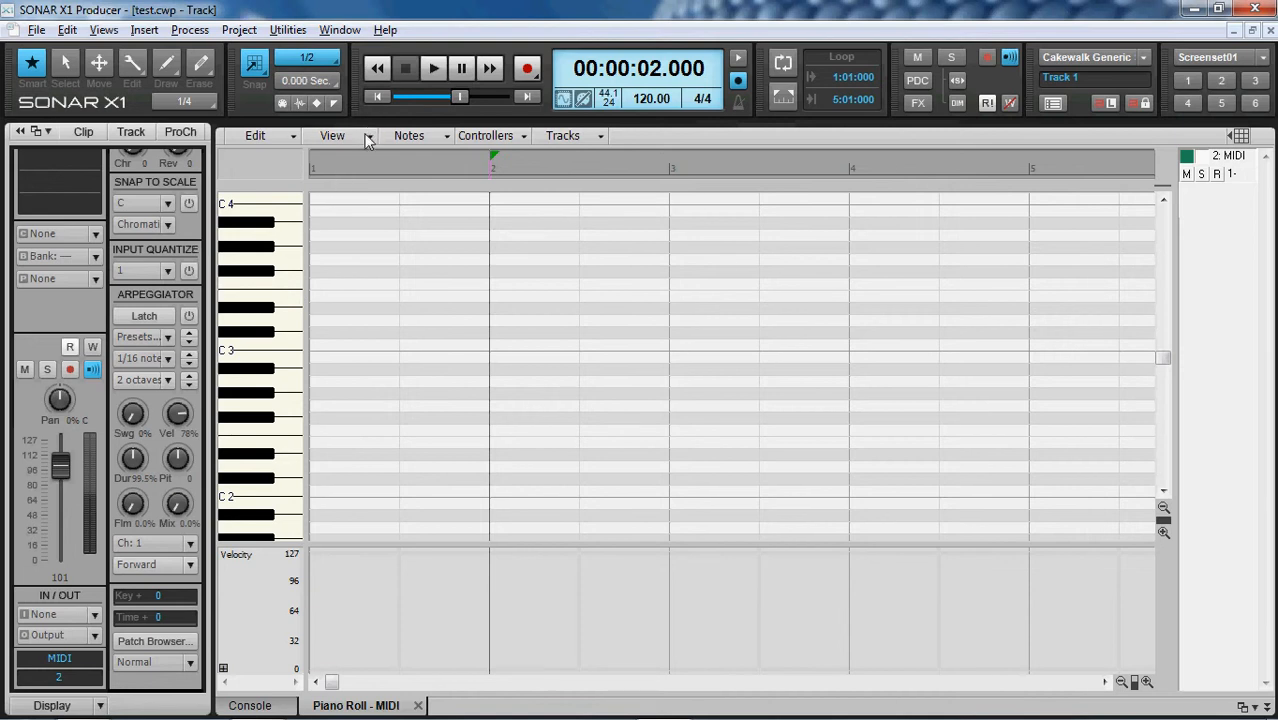
left_click(332, 135)
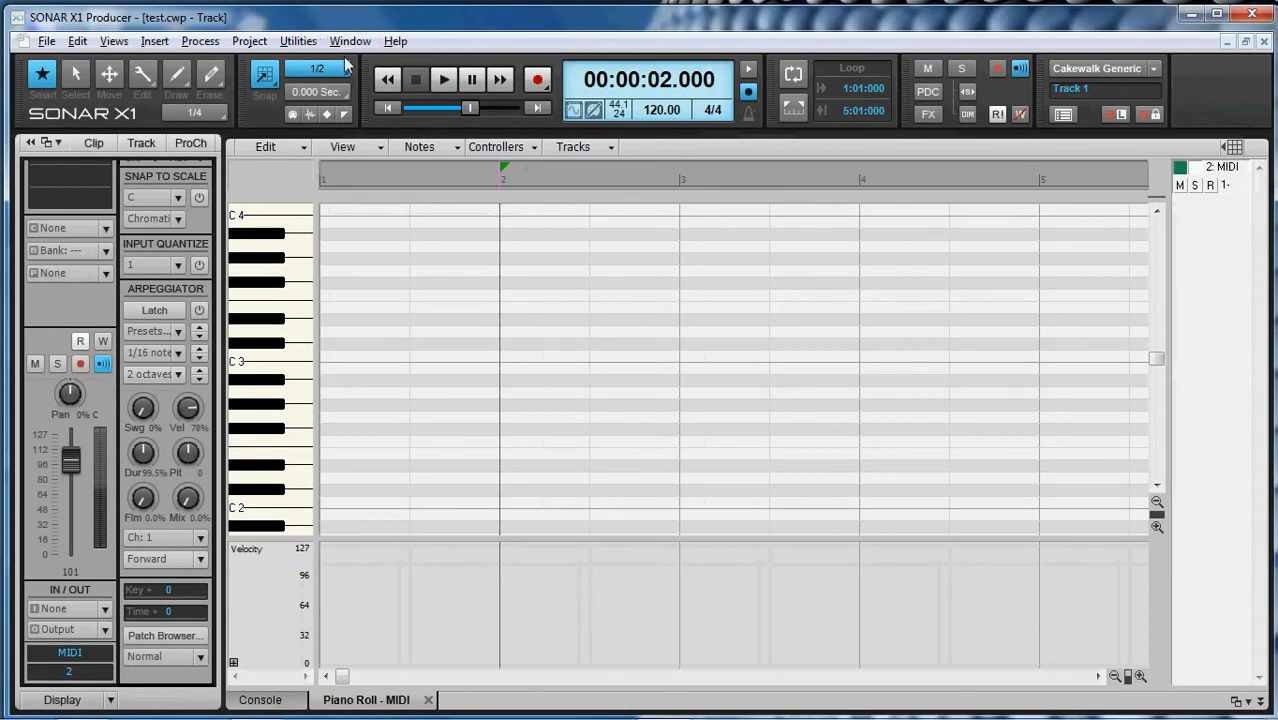
mouse_move(330, 68)
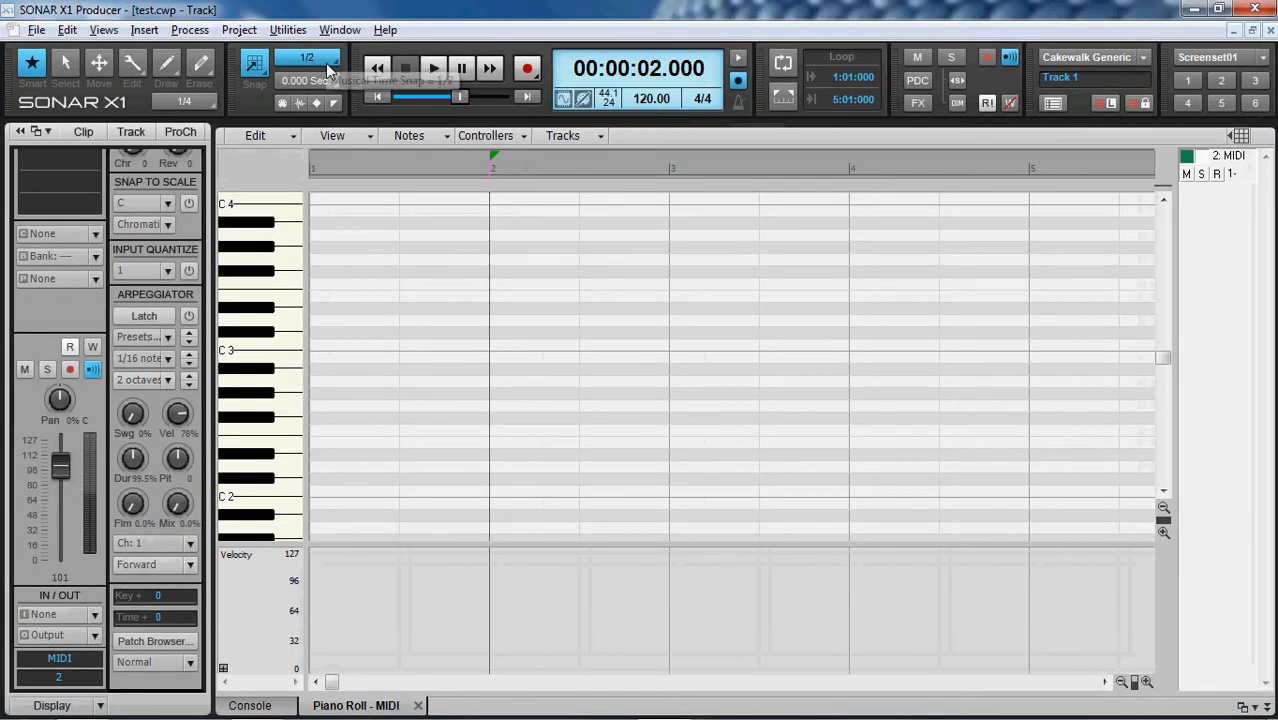
left_click(307, 57)
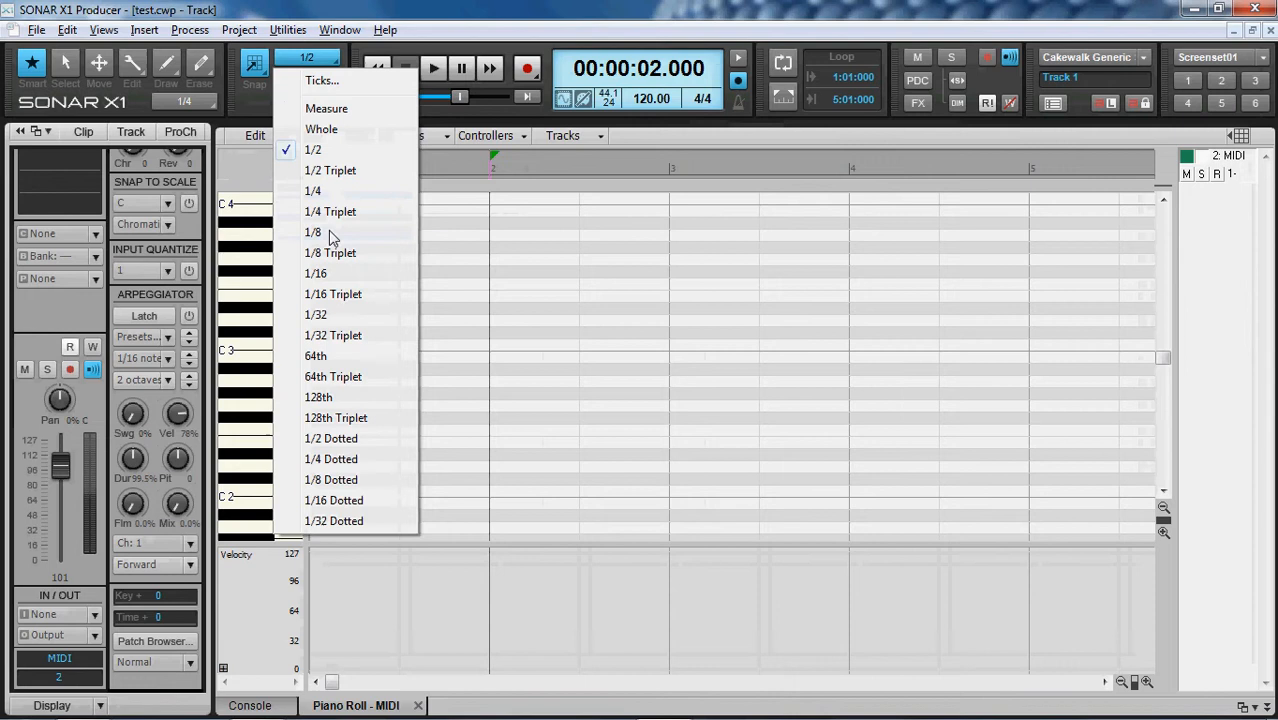
left_click(313, 232)
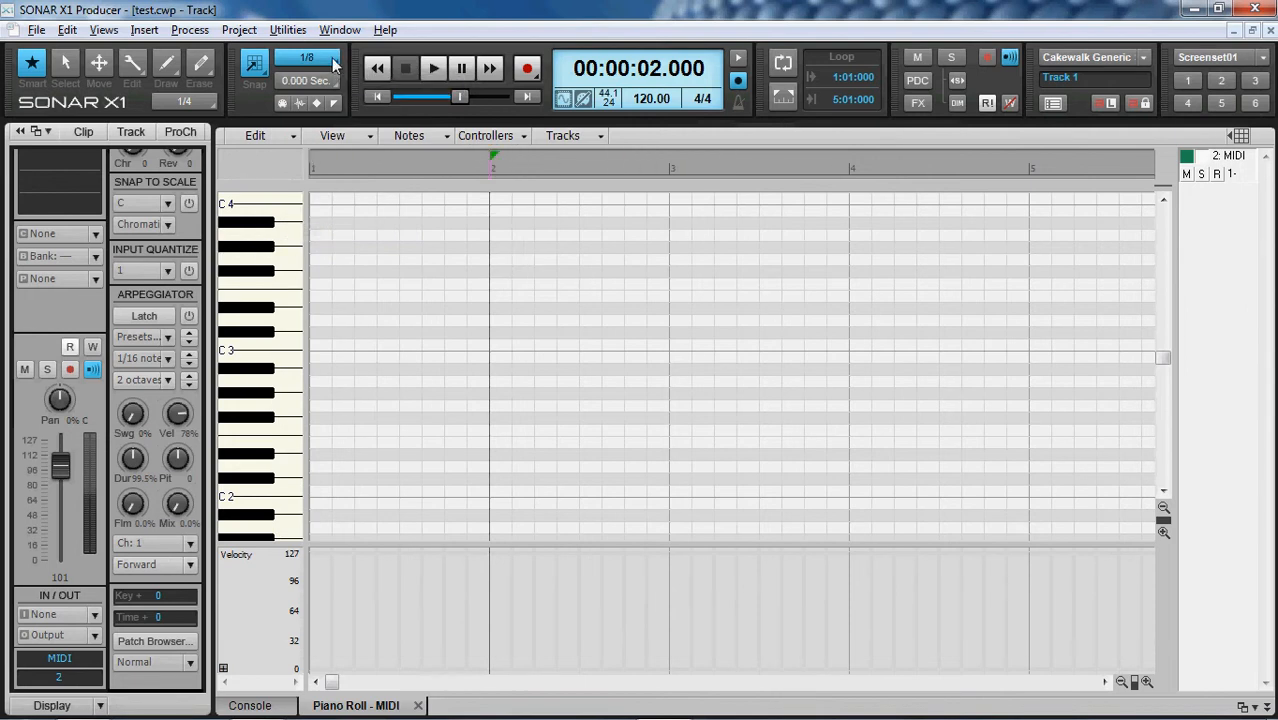
left_click(335, 57)
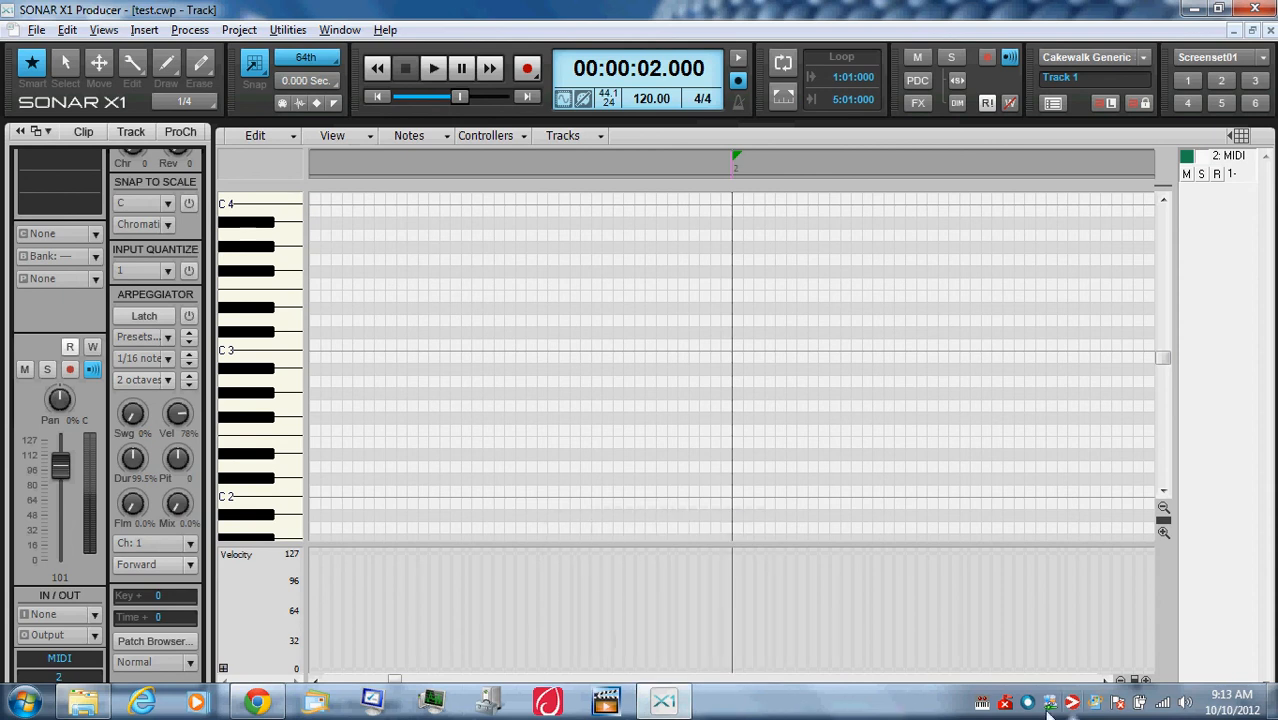
mouse_move(1030, 705)
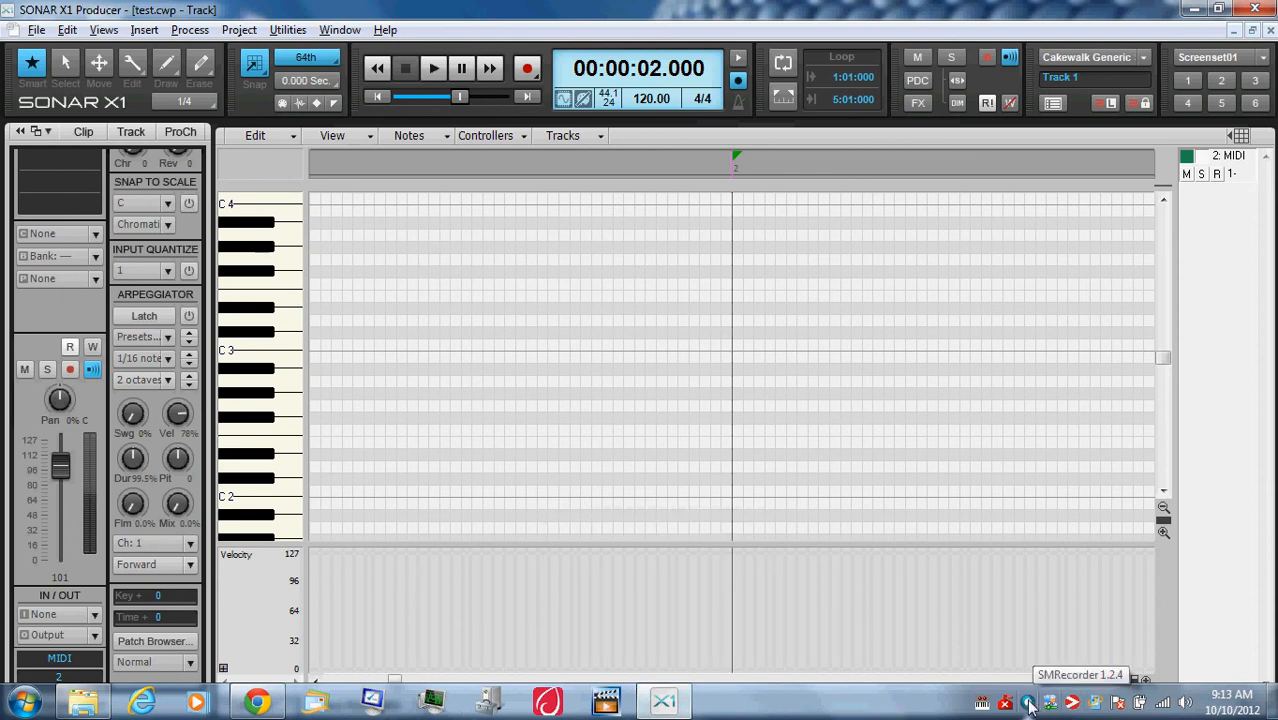